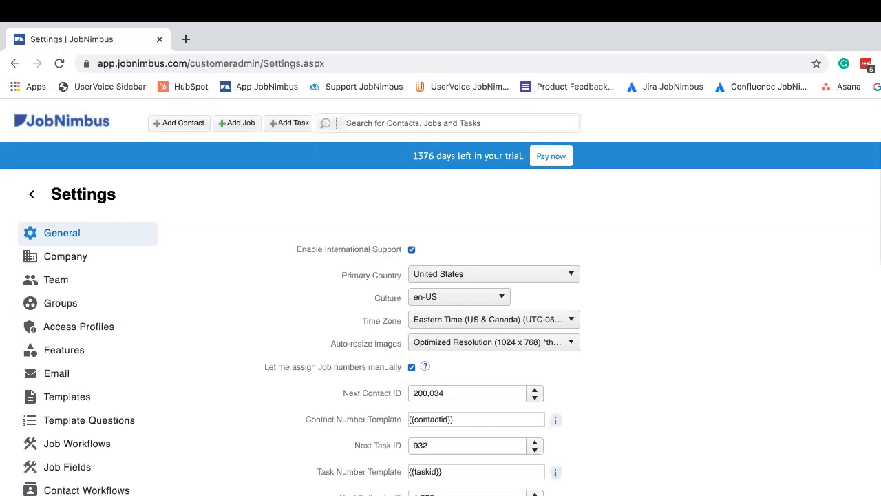
mouse_move(76, 443)
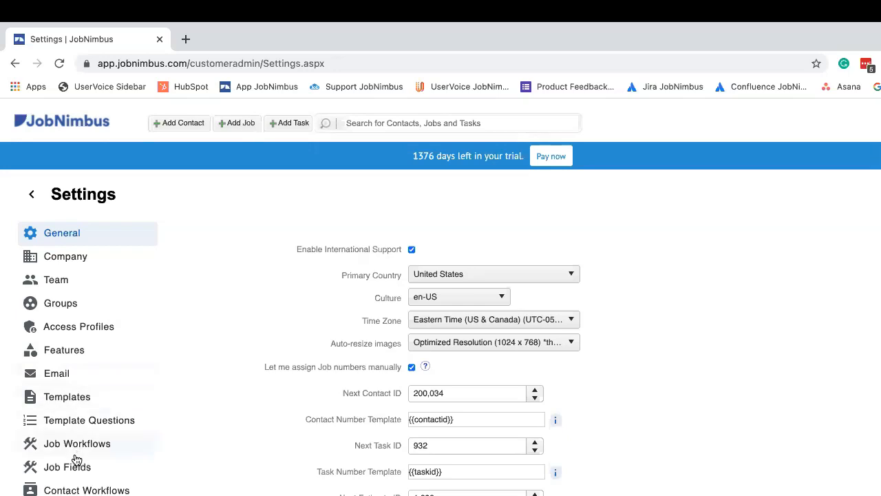
Step: Show the Features settings page and scroll through toggles like Advanced Workflows and Budget
click(64, 348)
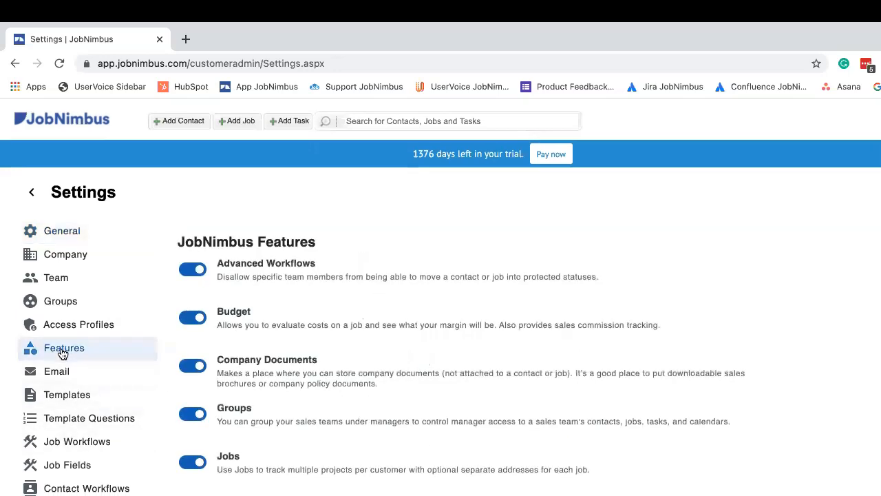
scroll(down, 3)
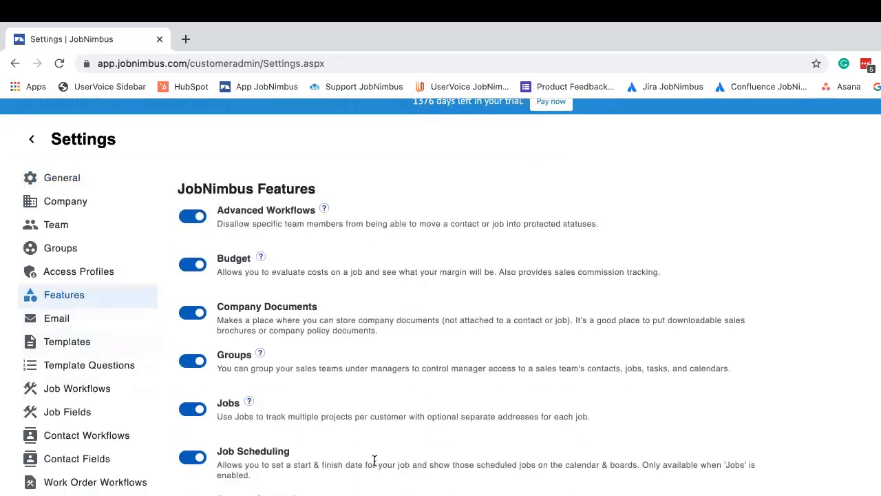
mouse_move(351, 484)
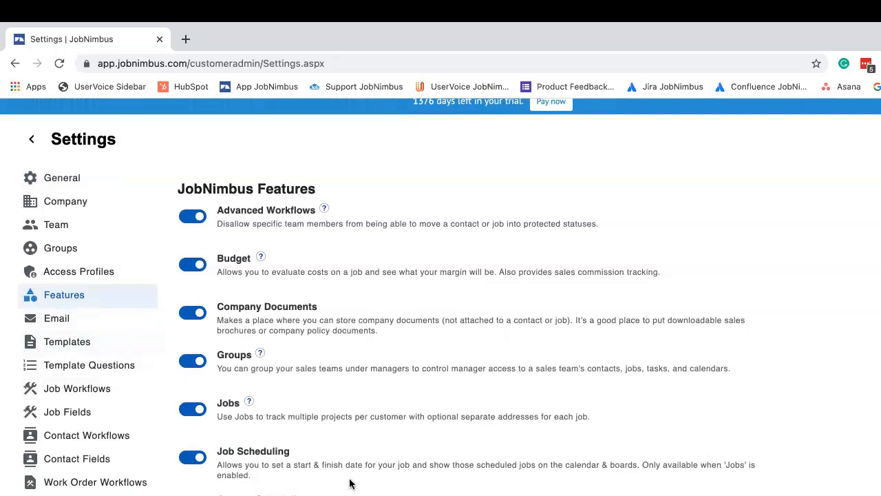
mouse_move(219, 491)
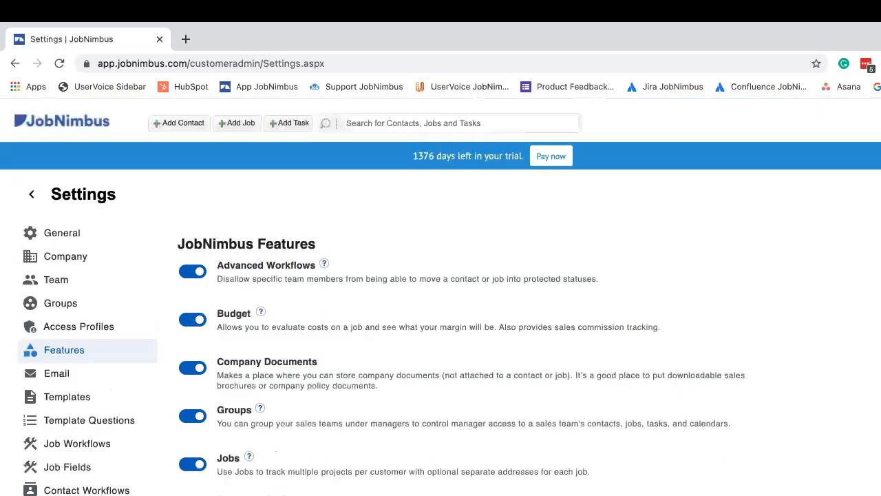
mouse_move(282, 491)
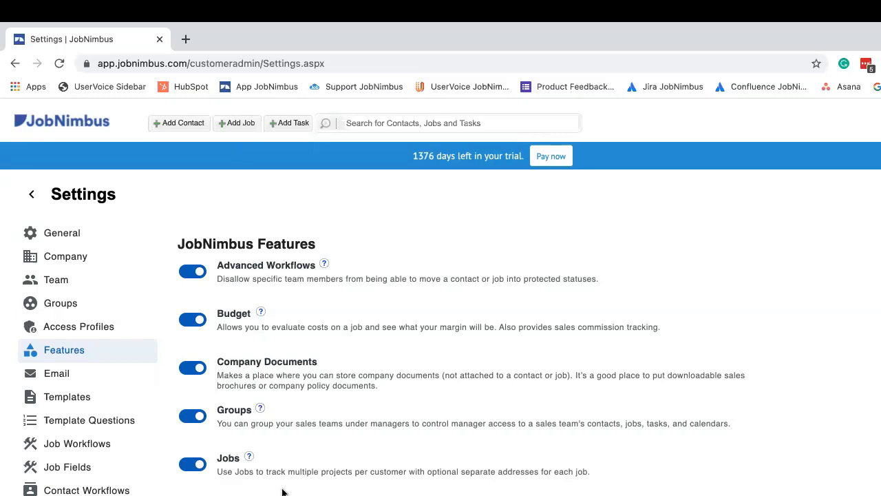
mouse_move(172, 136)
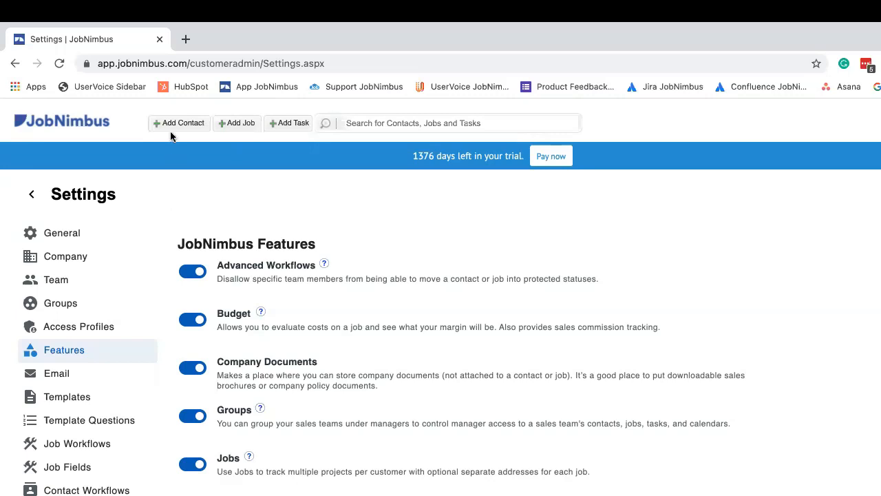
mouse_move(171, 128)
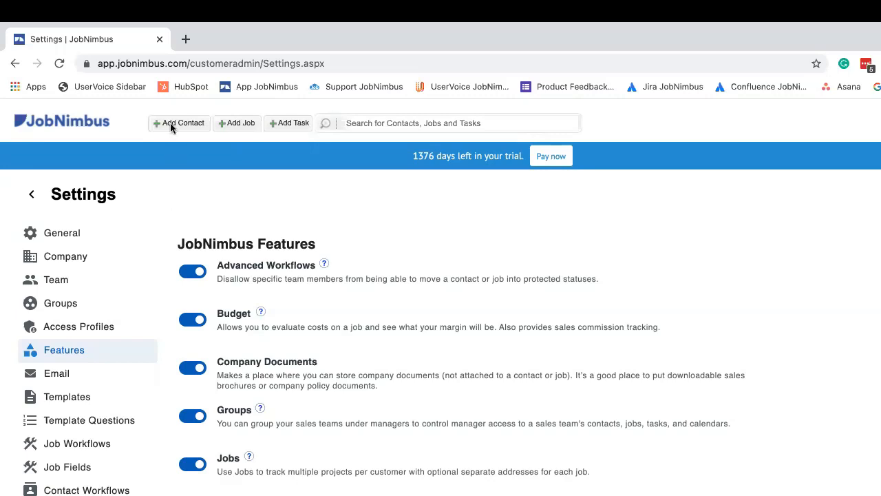
Step: Start a new contact from Add Contact, bringing up the empty Create Contact form
click(179, 123)
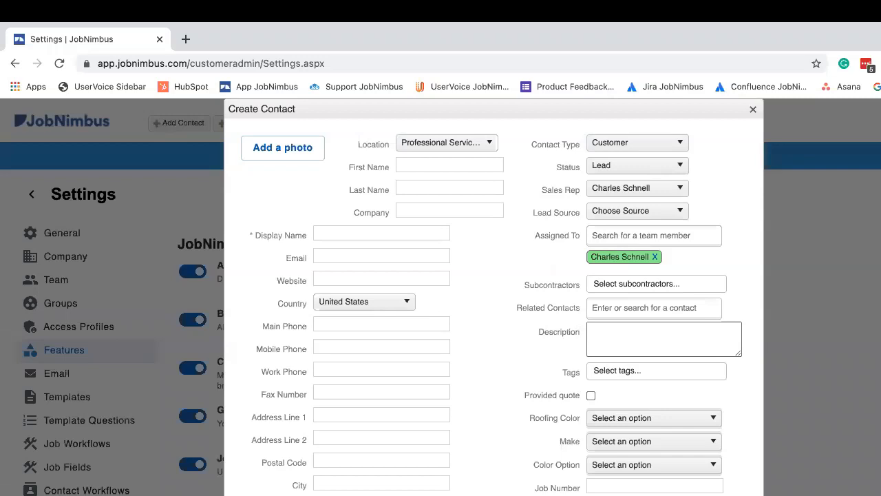
click(449, 167)
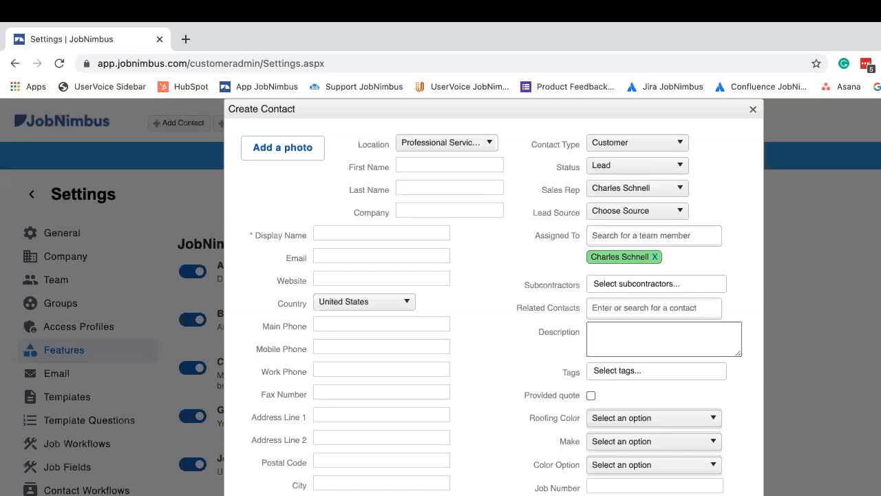
click(450, 167)
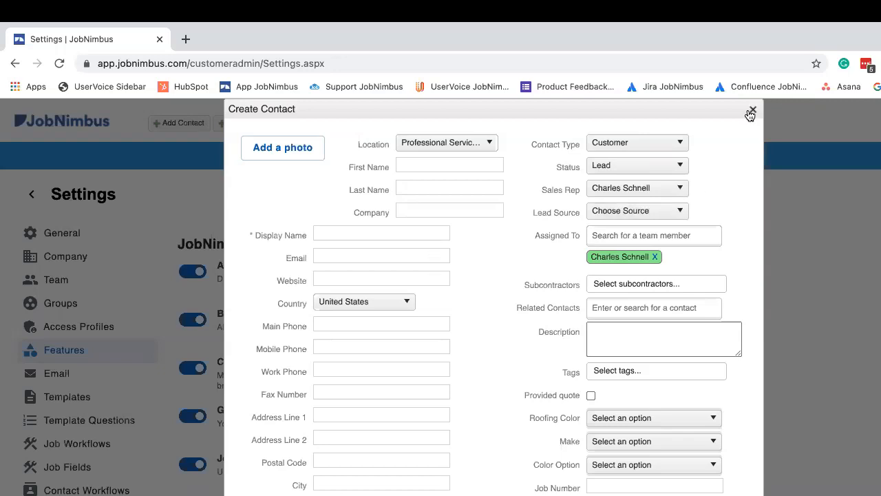
Step: Search for 'natasha' to bring up Natasha Romanov's contact record
click(752, 110)
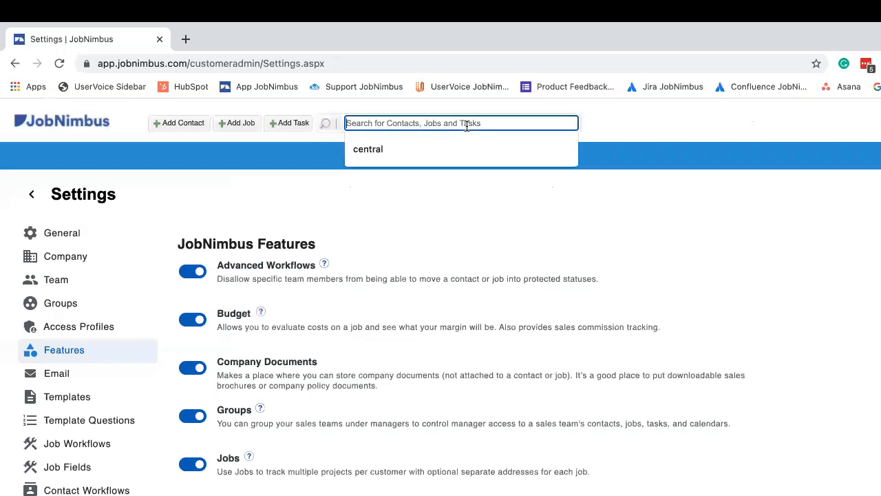
text(natasha)
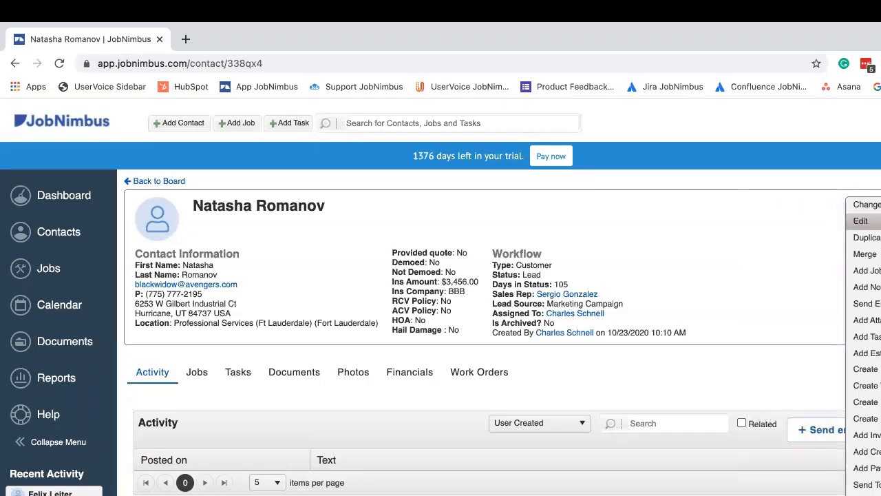
Step: Edit Natasha Romanov's contact to start 2/8/2021 and end 2/10/2021, then save
click(860, 221)
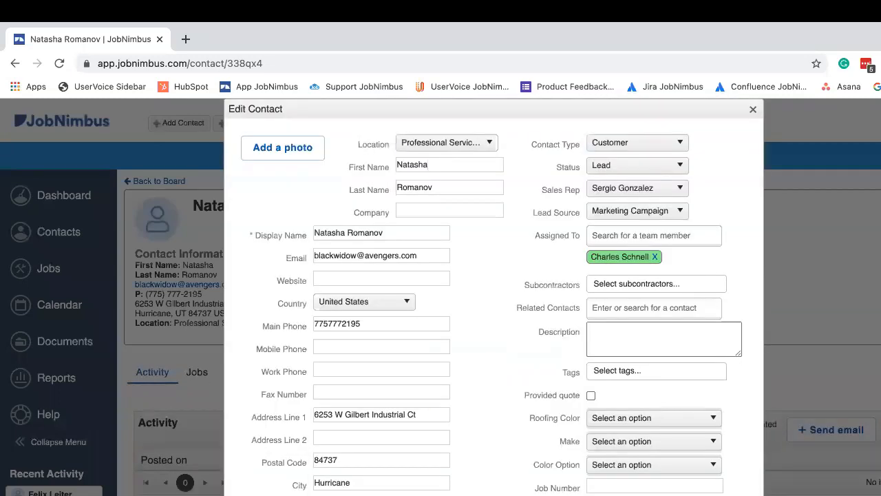
click(449, 164)
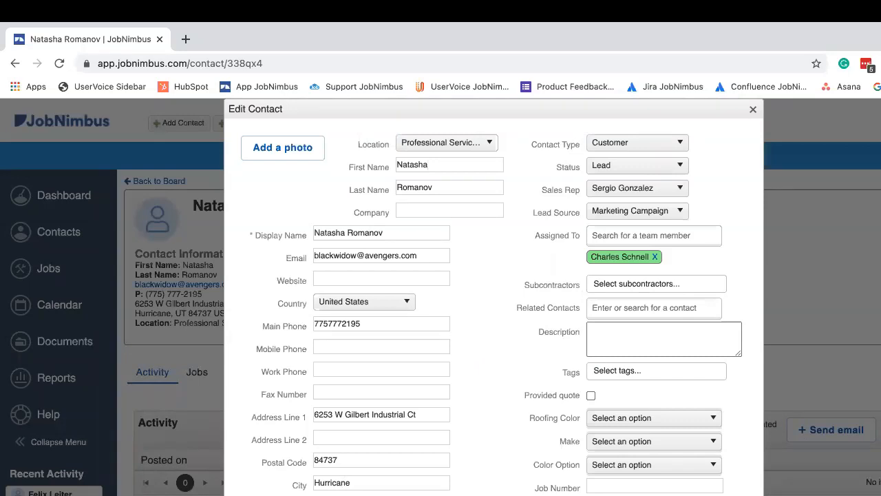
click(381, 460)
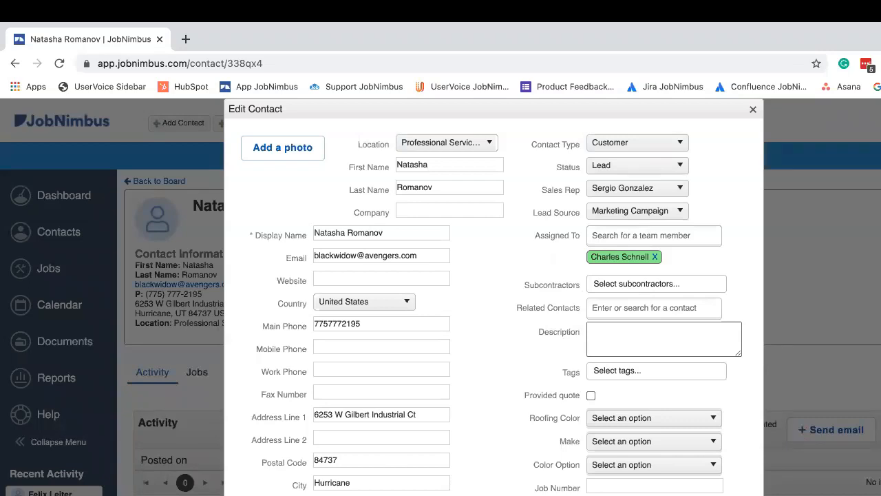
scroll(down, 3)
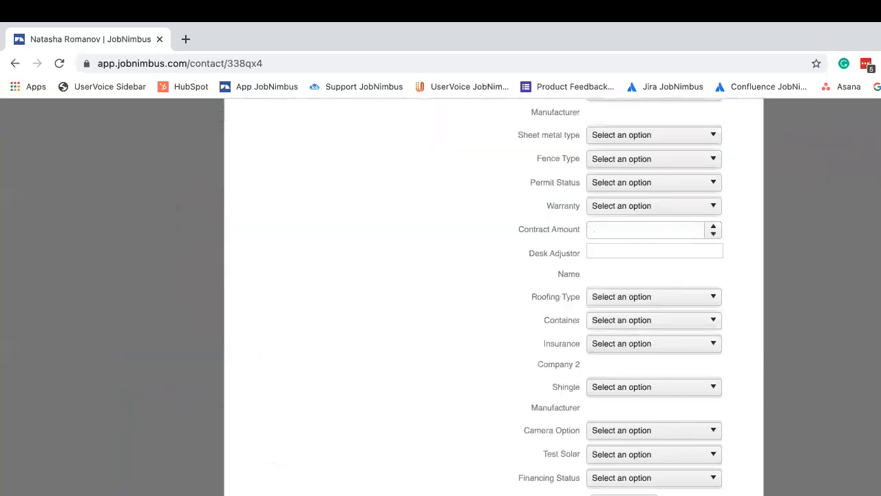
scroll(up, 3)
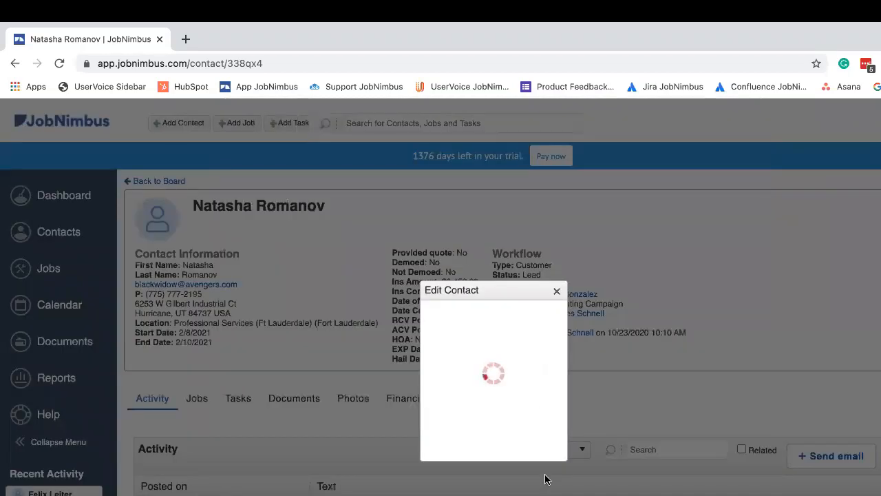
click(557, 290)
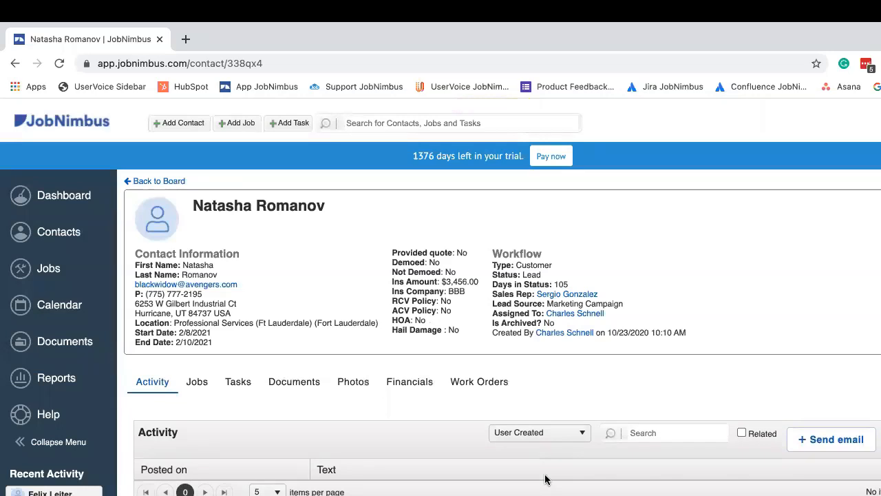
mouse_move(415, 358)
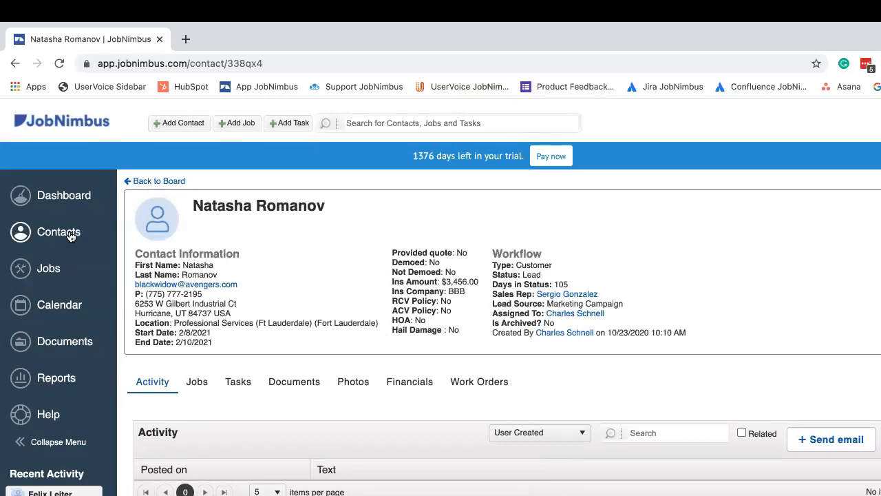
Step: View the Sales board, where Natasha Romanov sits under Lead dated Feb 10
click(58, 232)
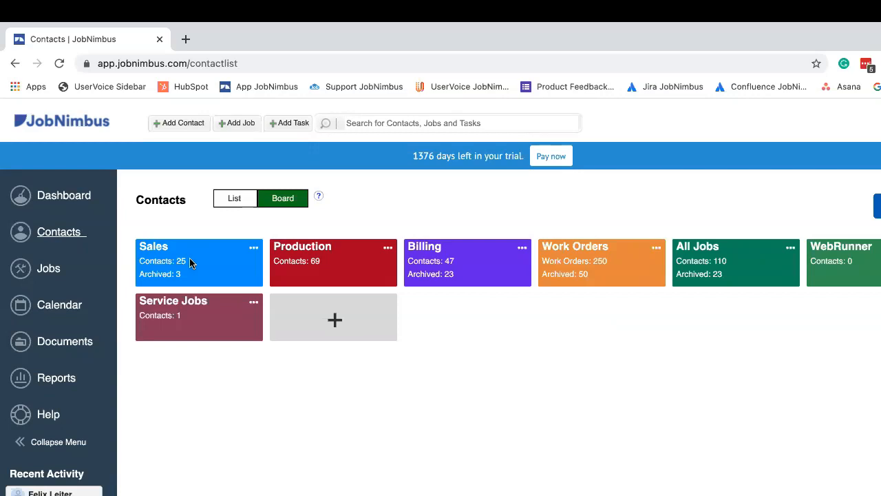
mouse_move(181, 258)
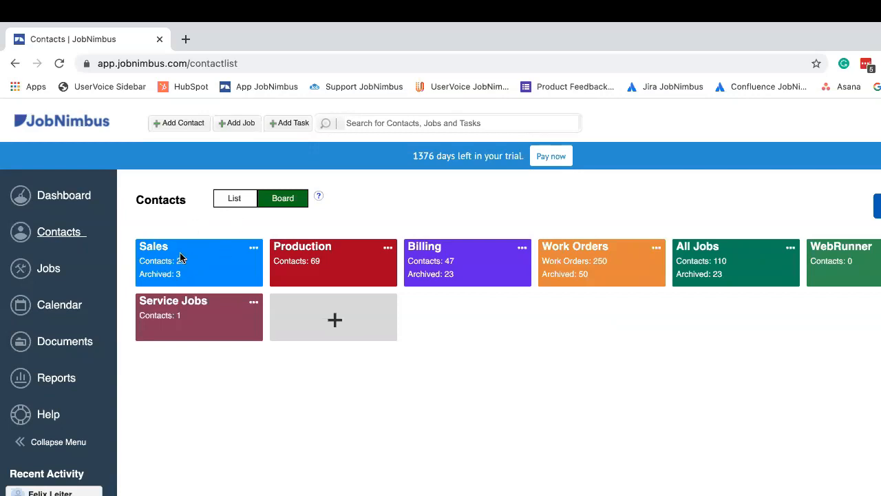
click(199, 262)
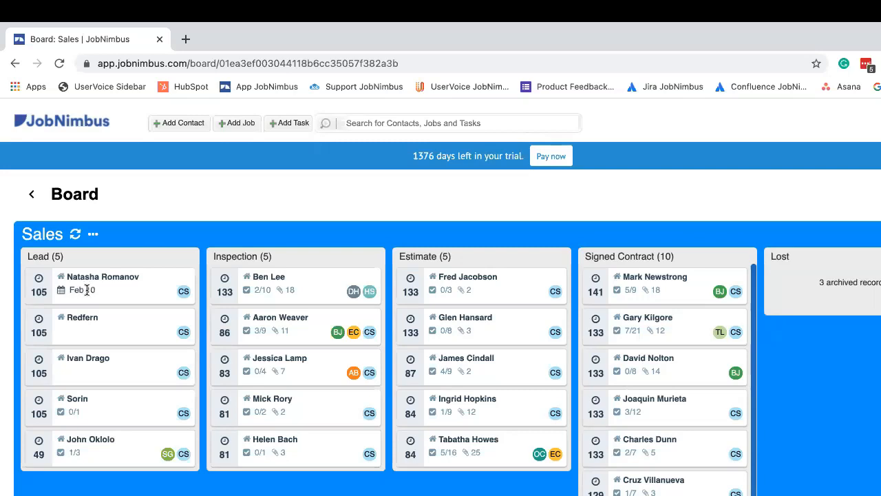
mouse_move(103, 294)
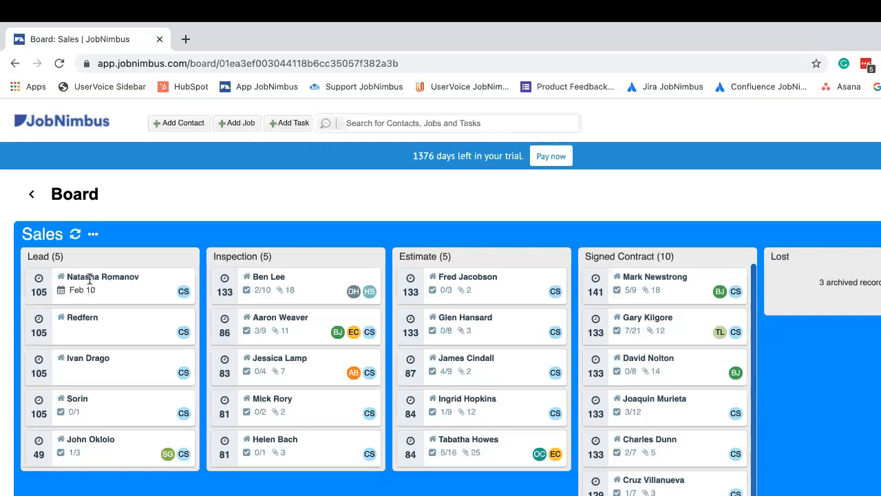
mouse_move(124, 288)
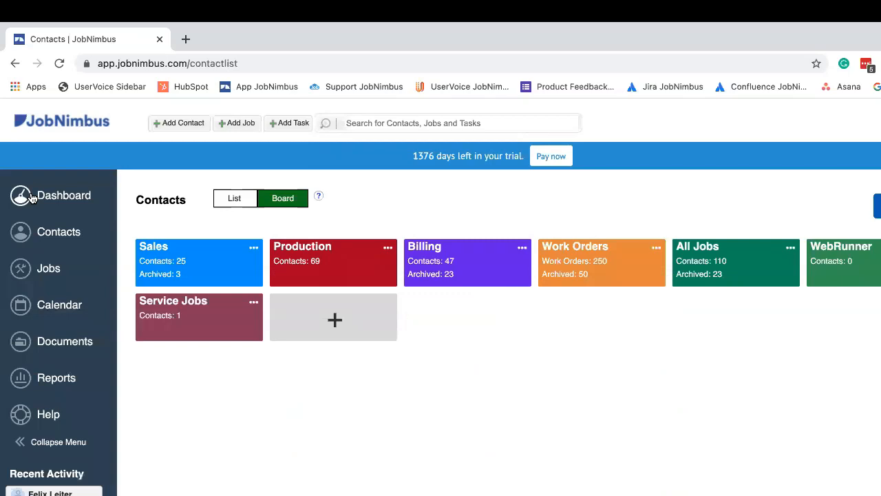
mouse_move(60, 309)
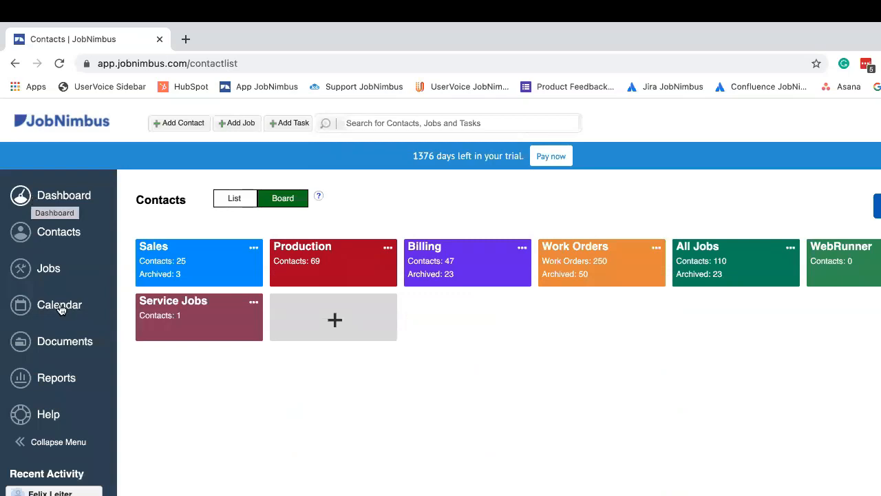
Step: Bring up the February 2021 calendar showing Natasha Romanov's entries on February 8–10
click(59, 304)
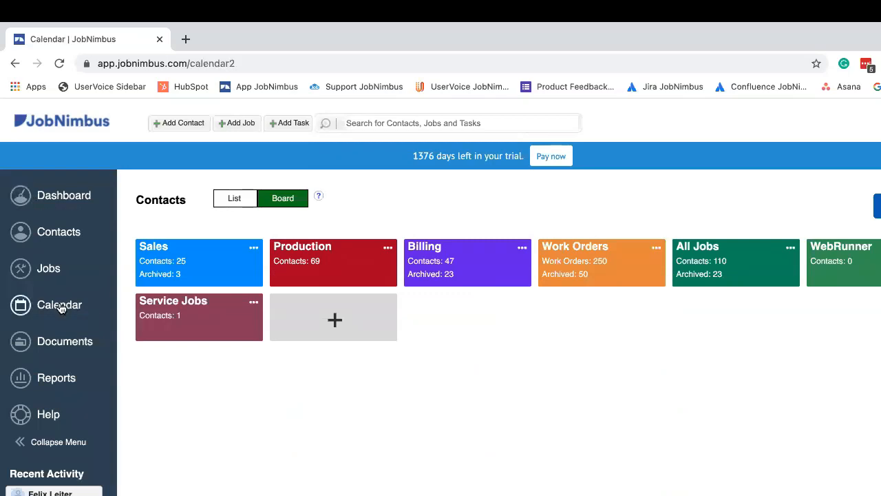
click(59, 304)
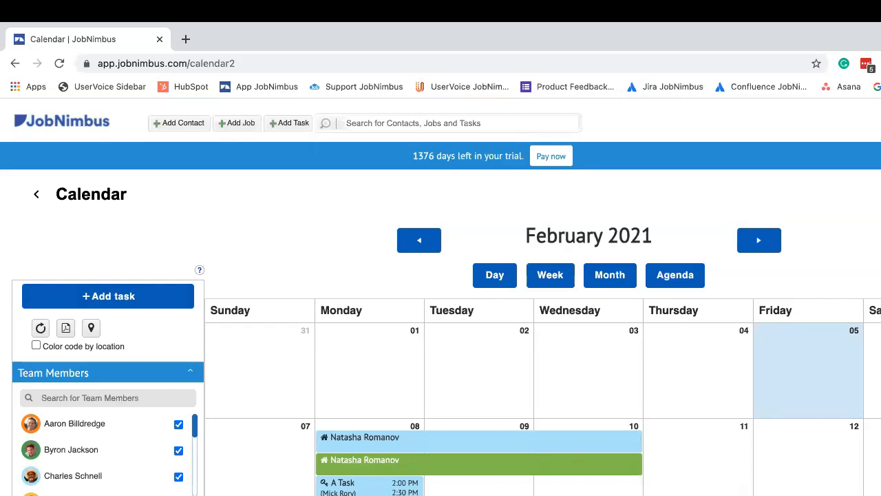
mouse_move(482, 460)
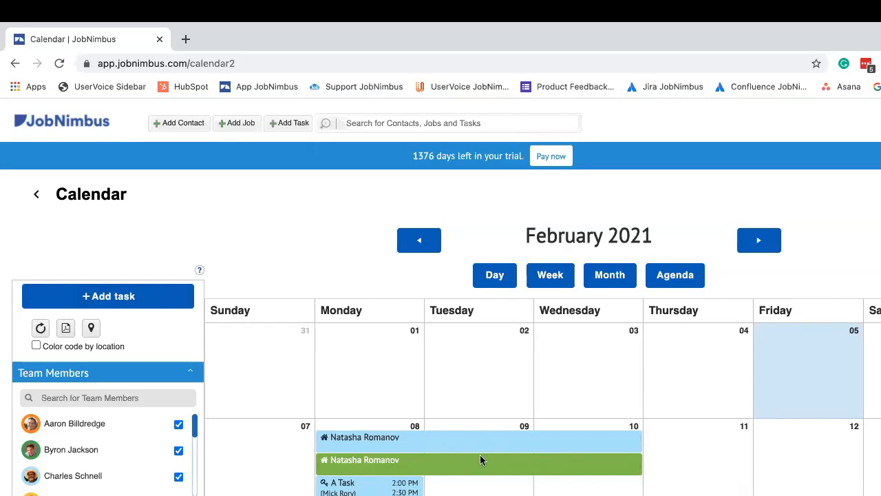
mouse_move(368, 484)
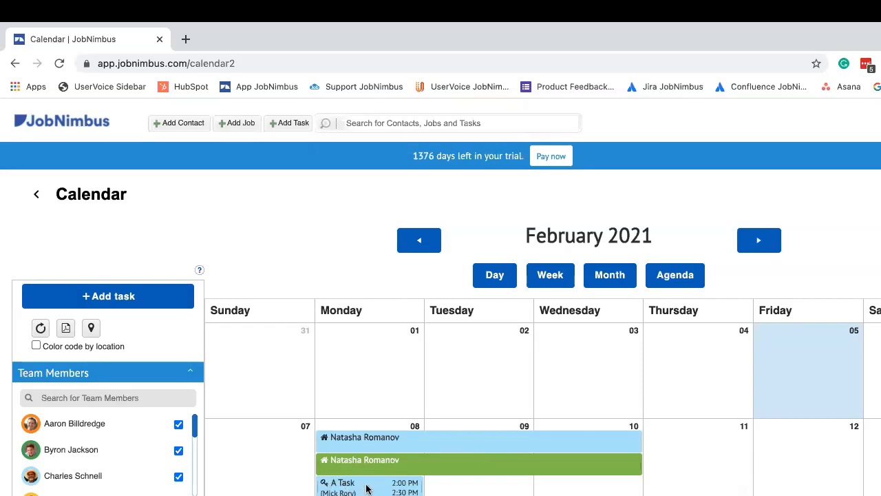
mouse_move(367, 488)
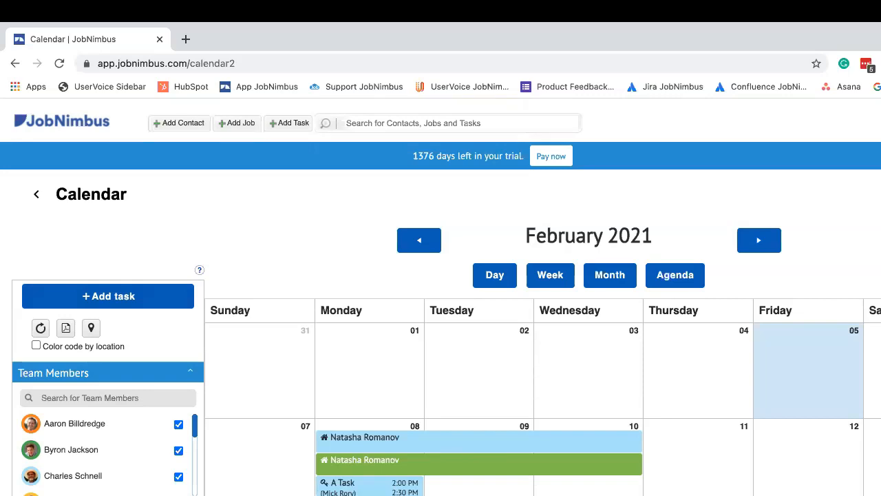
mouse_move(427, 448)
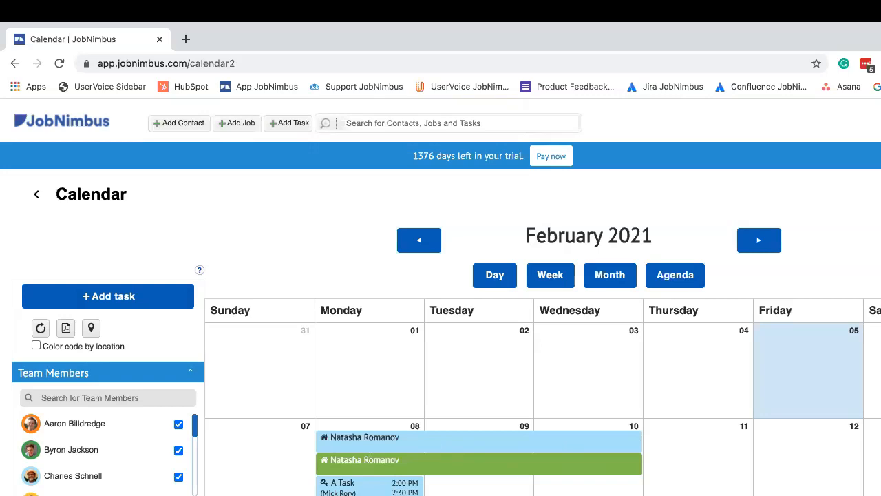
mouse_move(575, 490)
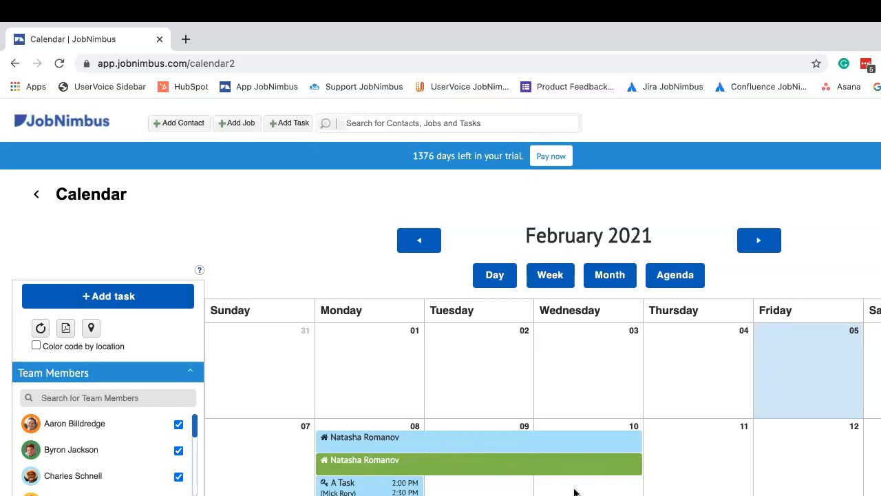
mouse_move(474, 441)
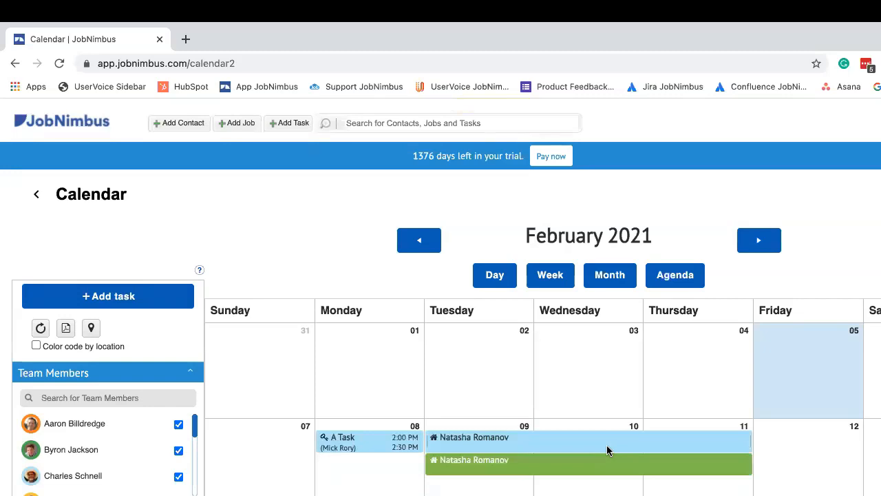
mouse_move(517, 453)
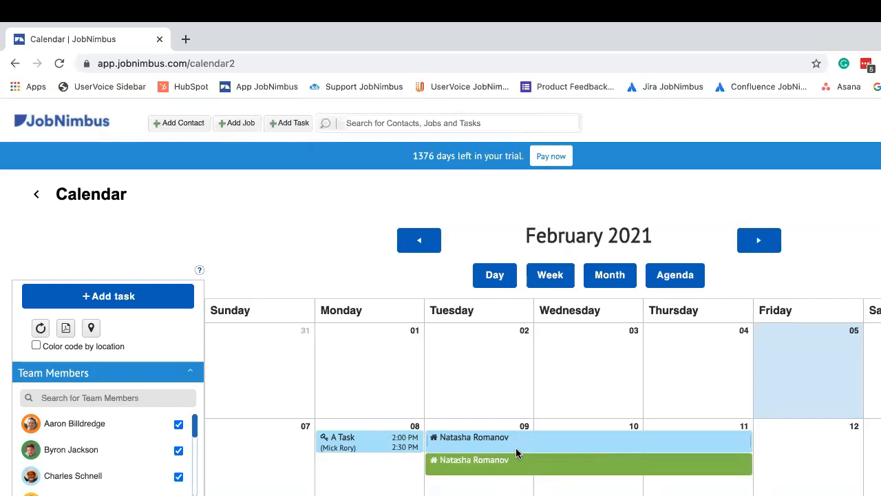
mouse_move(590, 449)
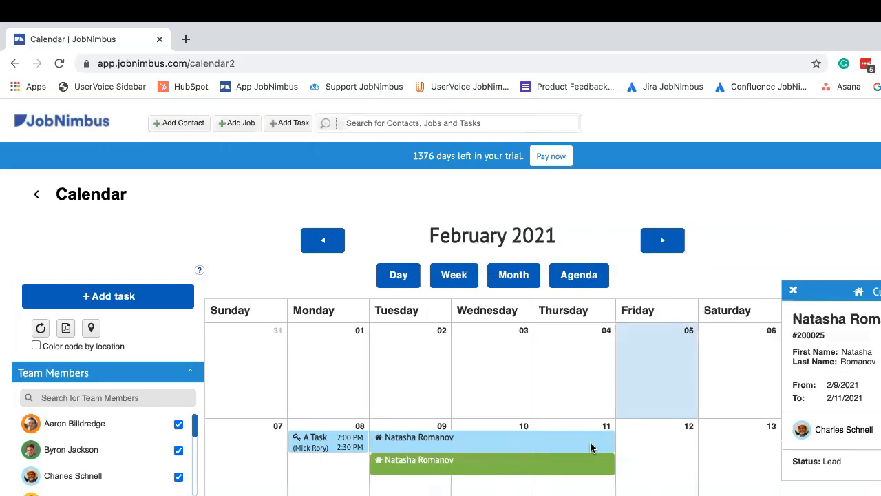
mouse_move(480, 442)
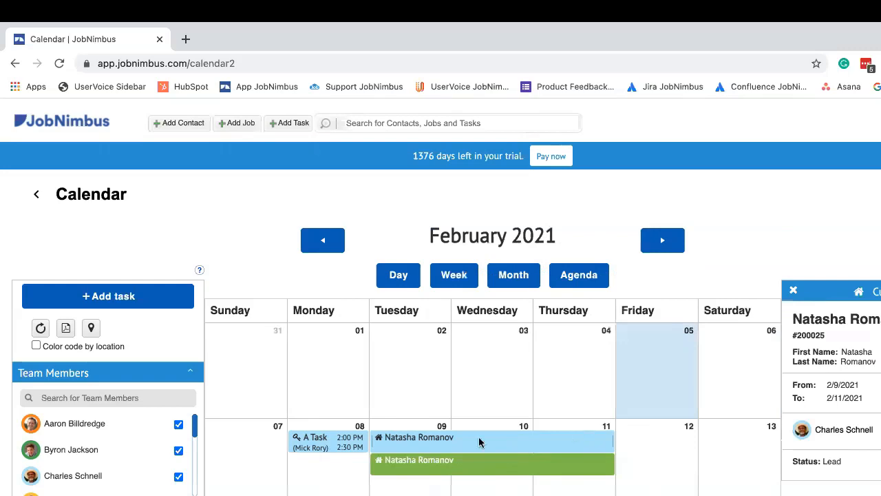
mouse_move(567, 448)
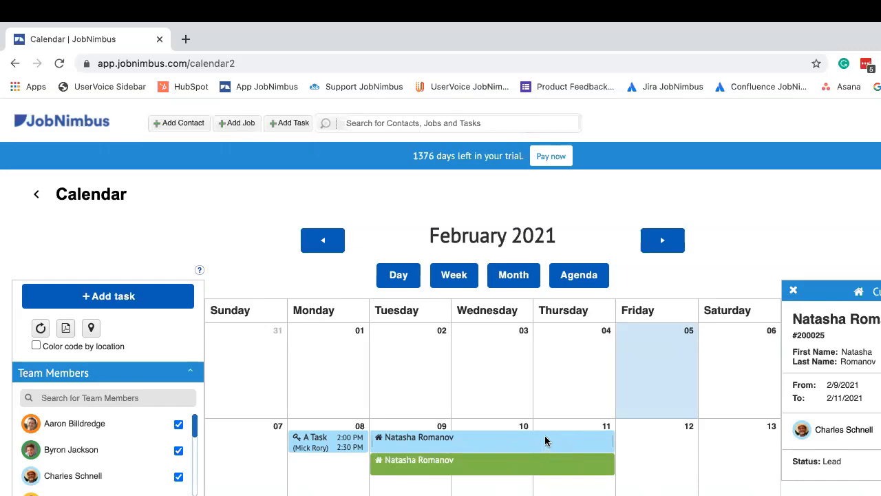
mouse_move(529, 444)
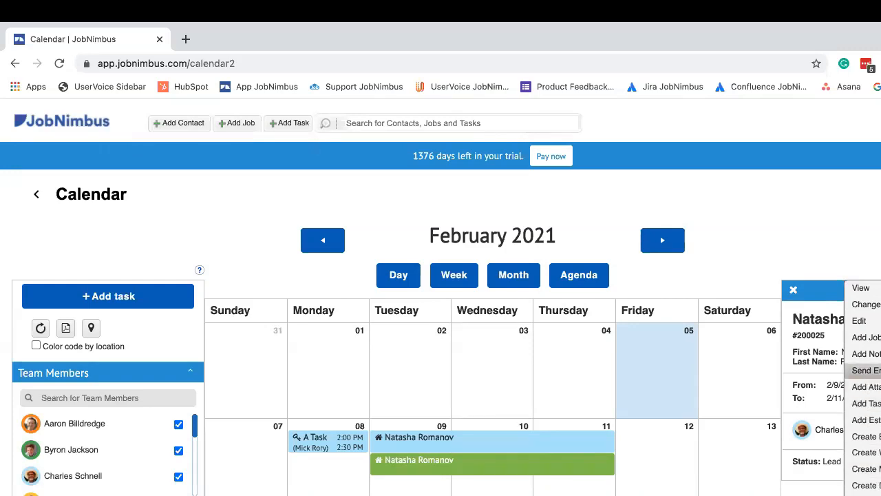
Step: Start an email to Natasha Romanov from her calendar entry's Send Email action
click(865, 370)
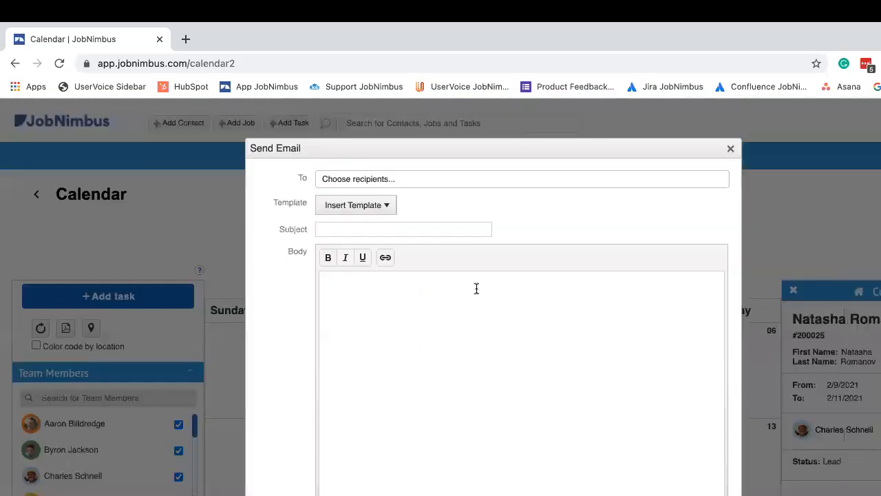
mouse_move(497, 370)
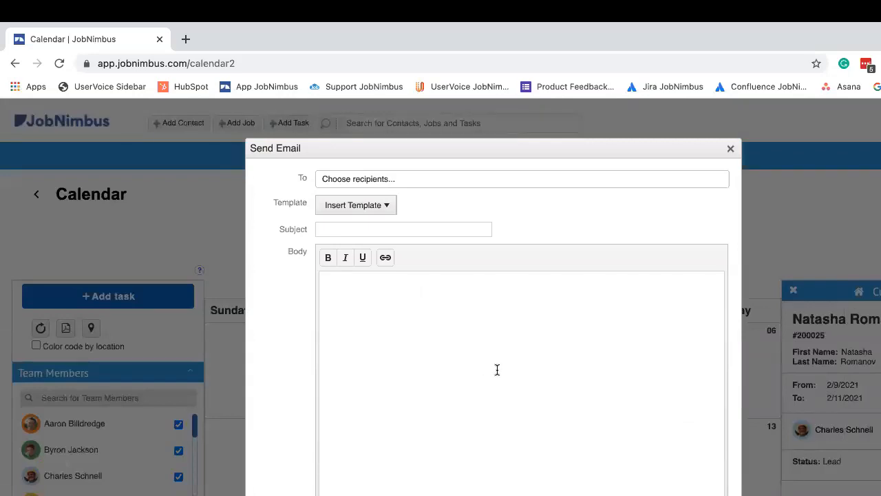
mouse_move(365, 170)
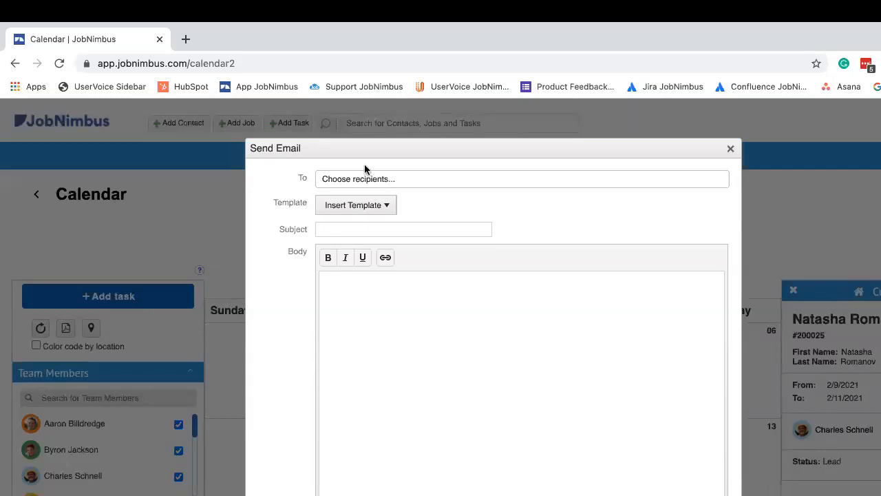
mouse_move(731, 150)
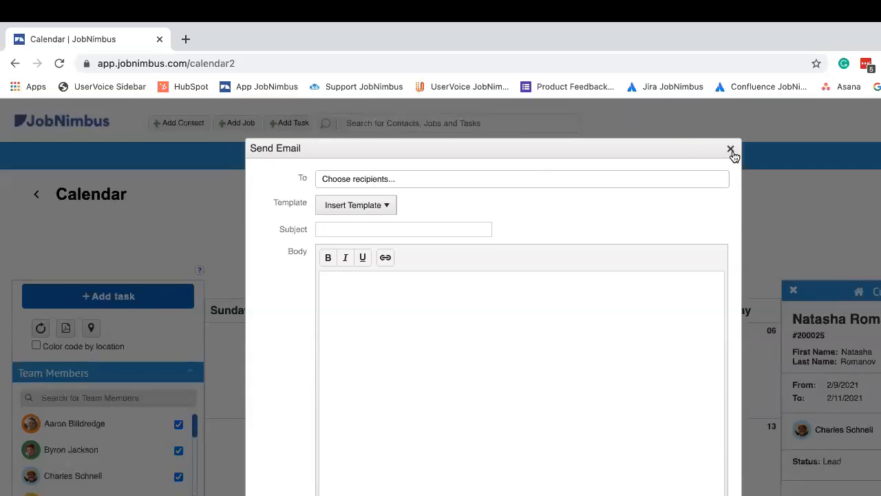
Step: Discard the email and toggle a team member checkbox in the calendar's Team Members filter
click(731, 149)
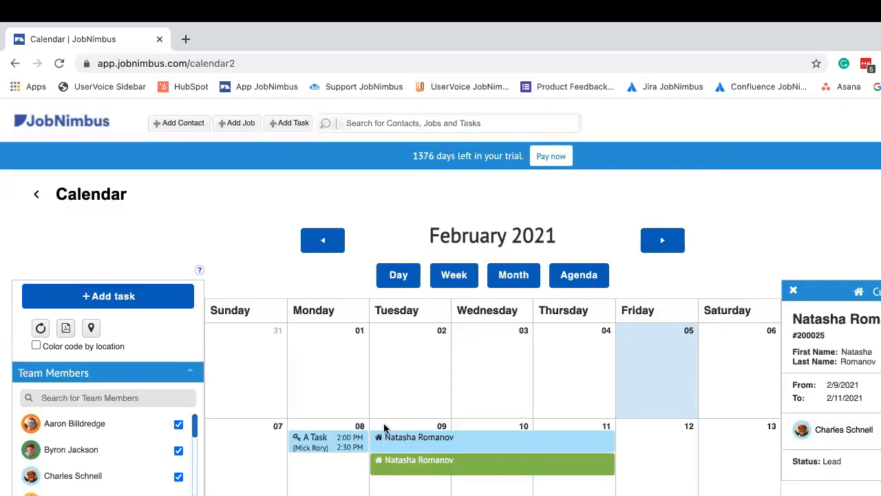
mouse_move(386, 428)
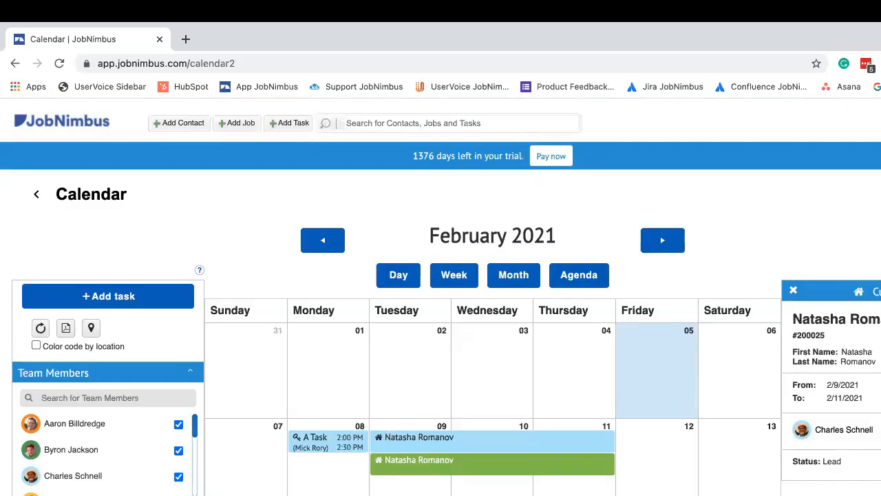
mouse_move(434, 447)
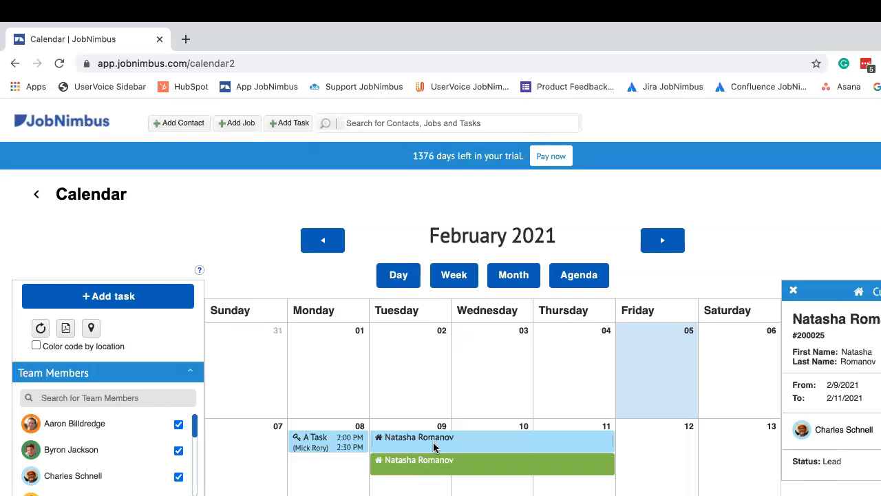
mouse_move(116, 473)
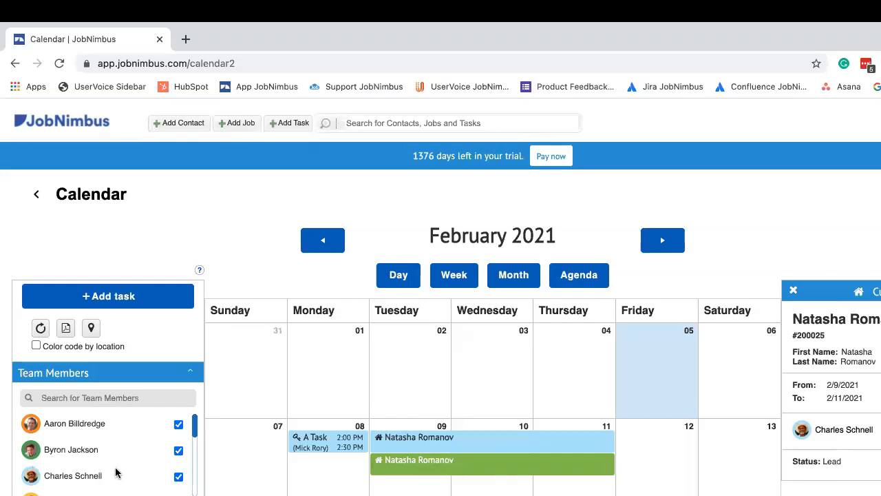
mouse_move(195, 432)
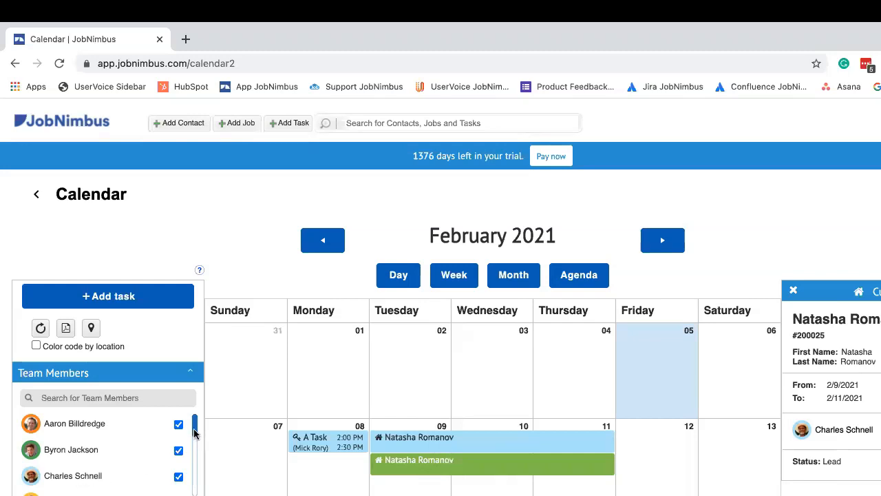
scroll(down, 3)
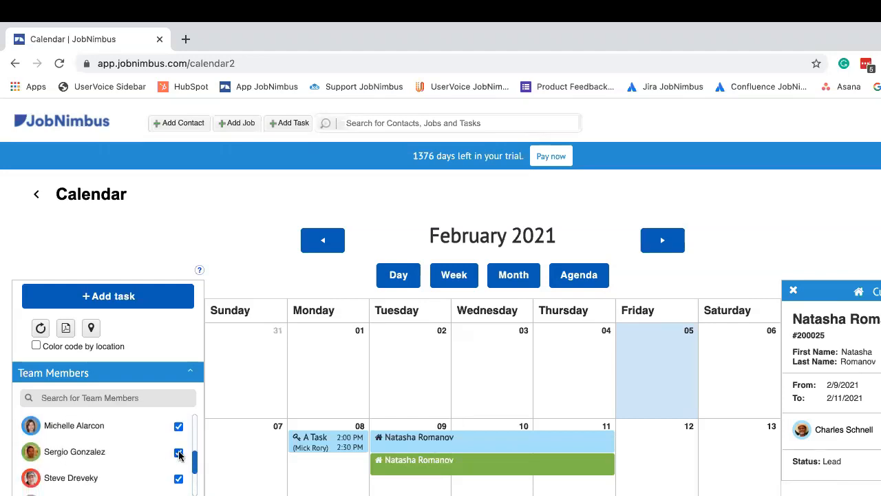
click(178, 454)
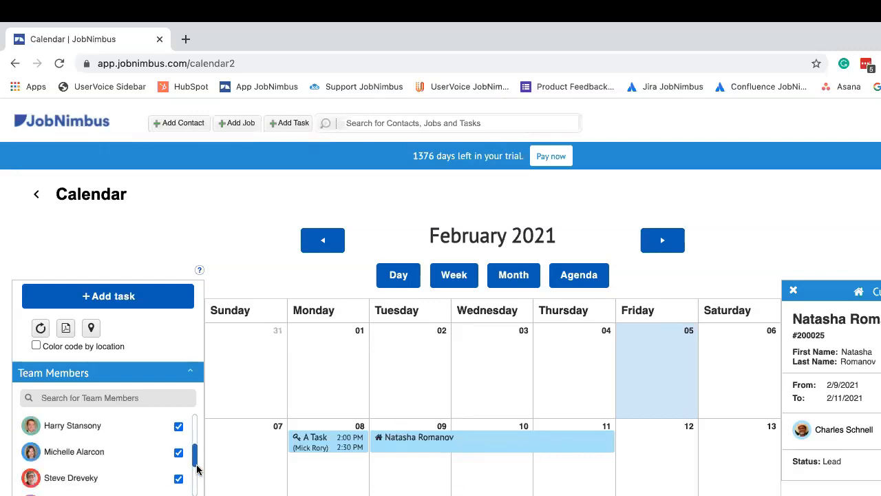
scroll(down, 3)
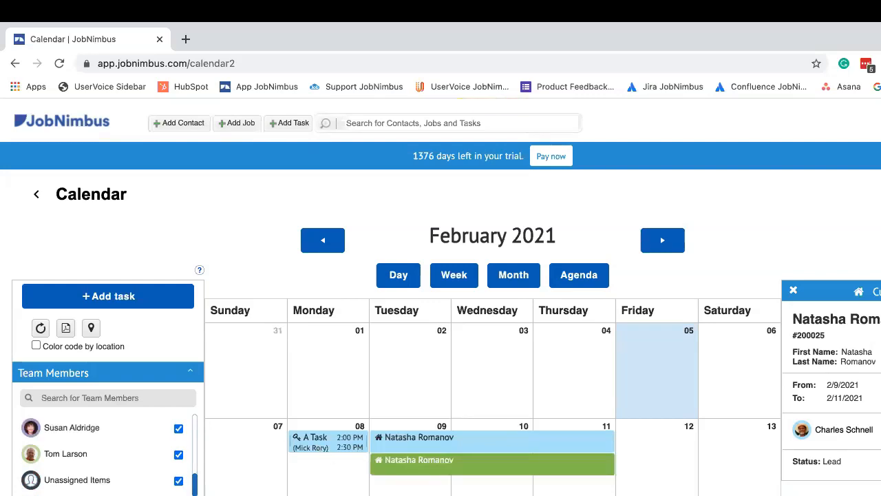
scroll(down, 3)
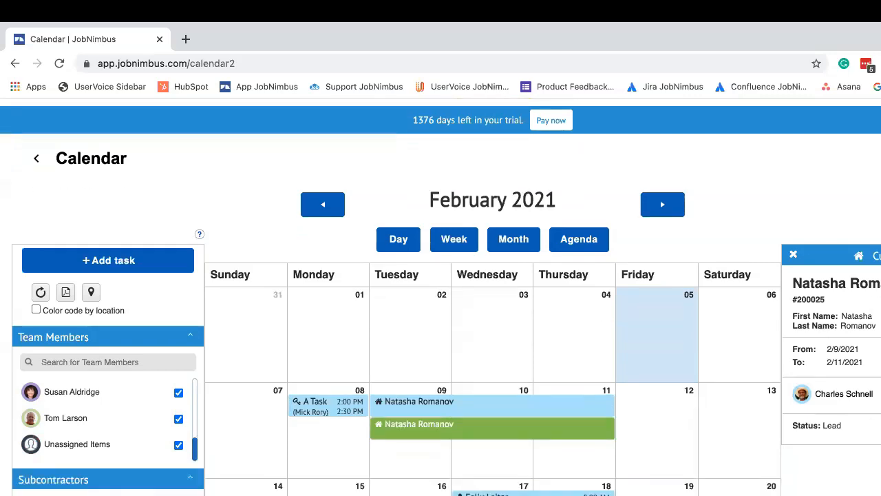
scroll(down, 3)
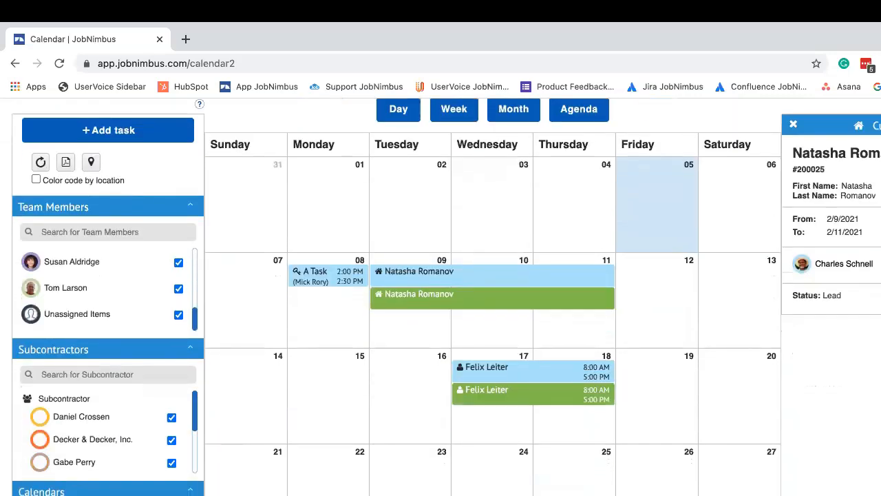
scroll(down, 3)
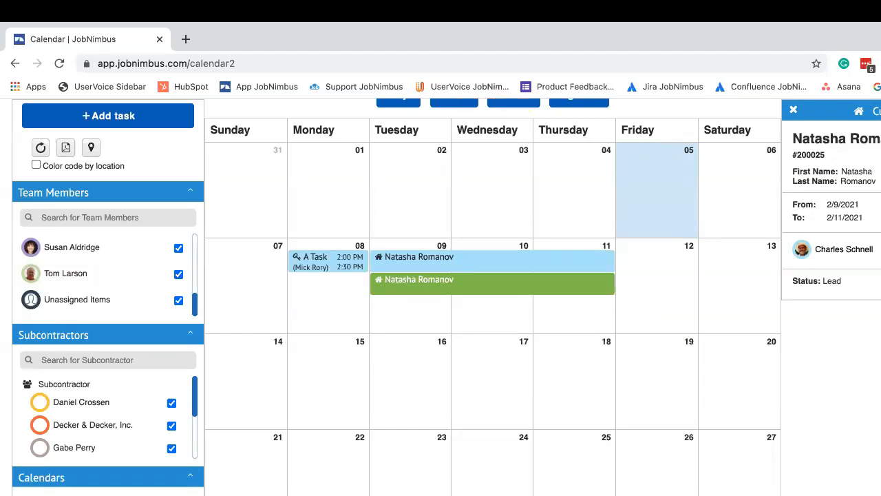
mouse_move(562, 341)
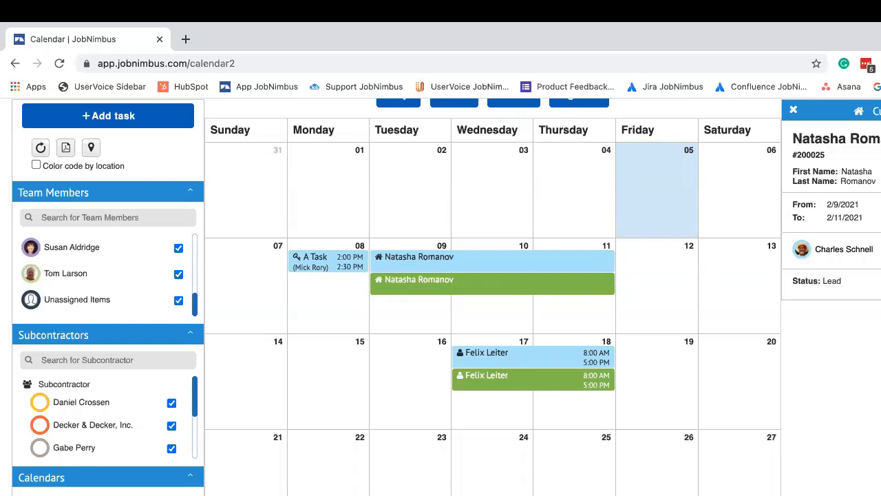
scroll(up, 3)
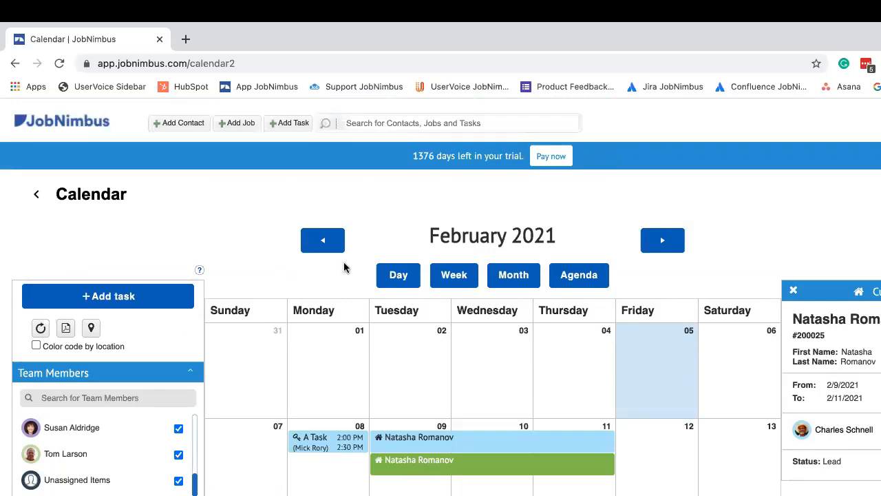
mouse_move(179, 124)
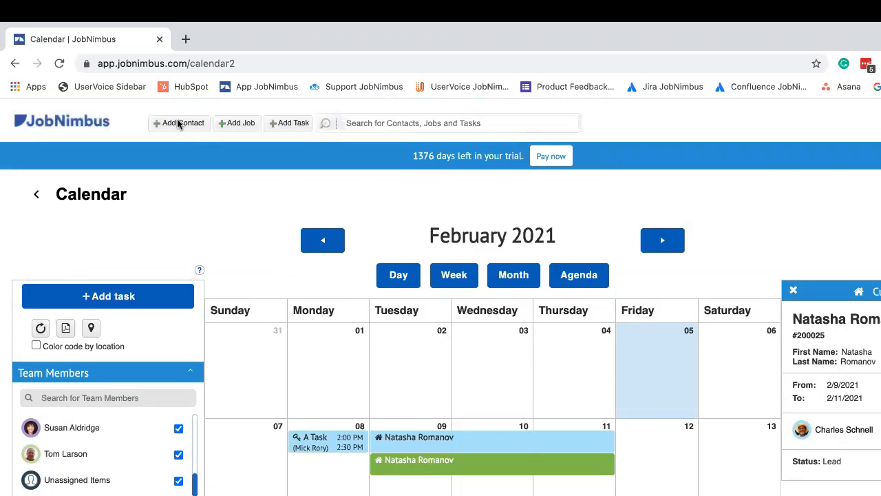
click(179, 122)
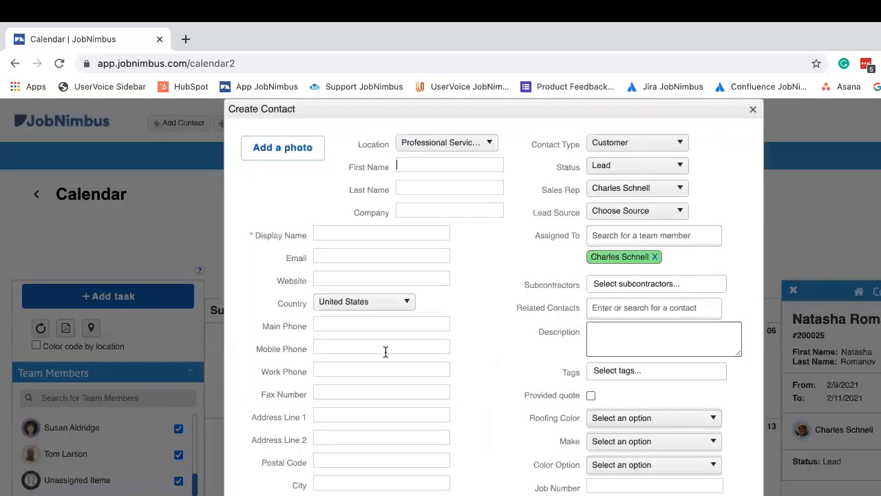
mouse_move(756, 122)
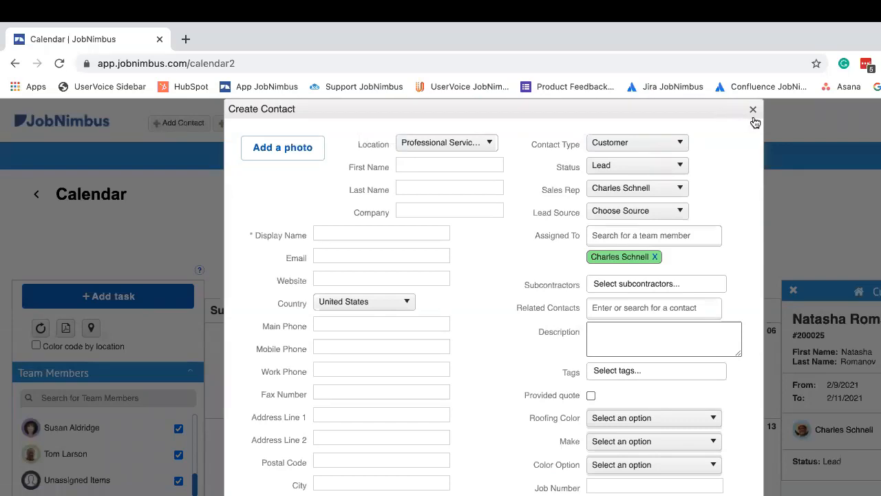
click(753, 109)
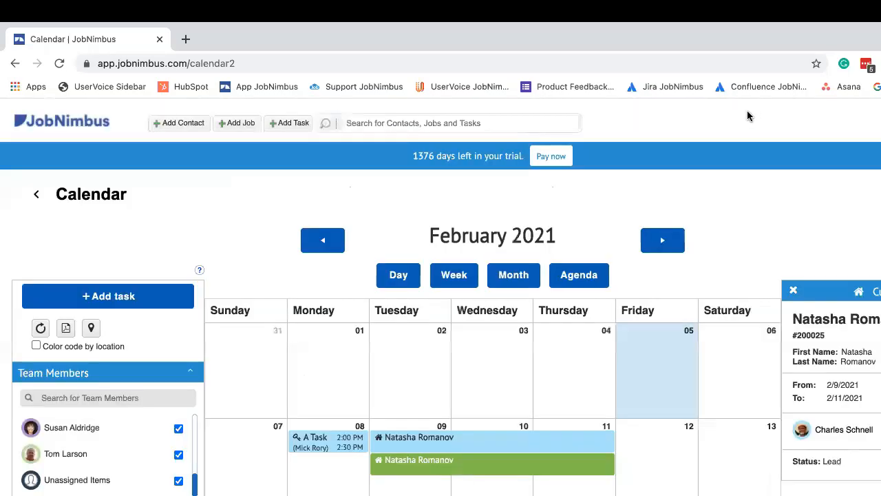